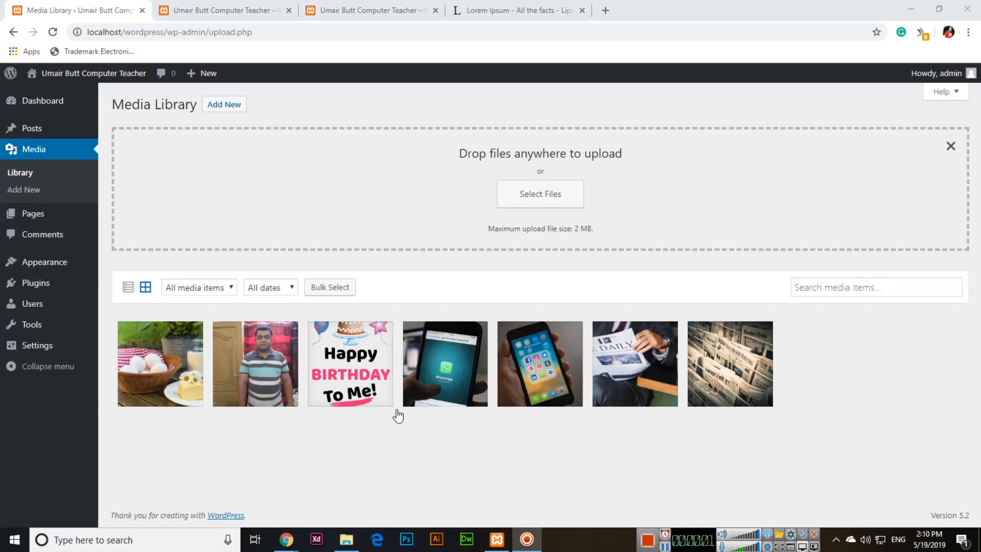
mouse_move(844, 356)
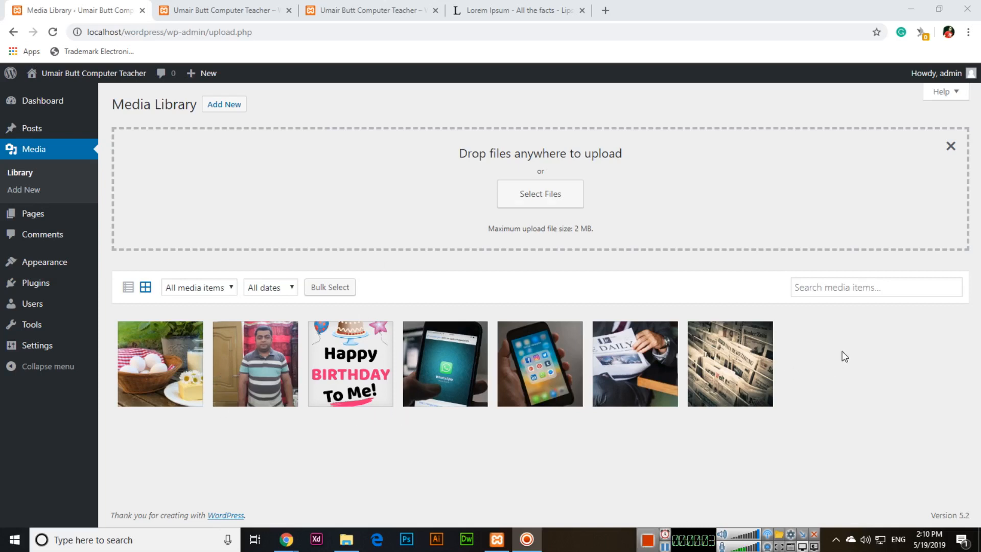
mouse_move(139, 340)
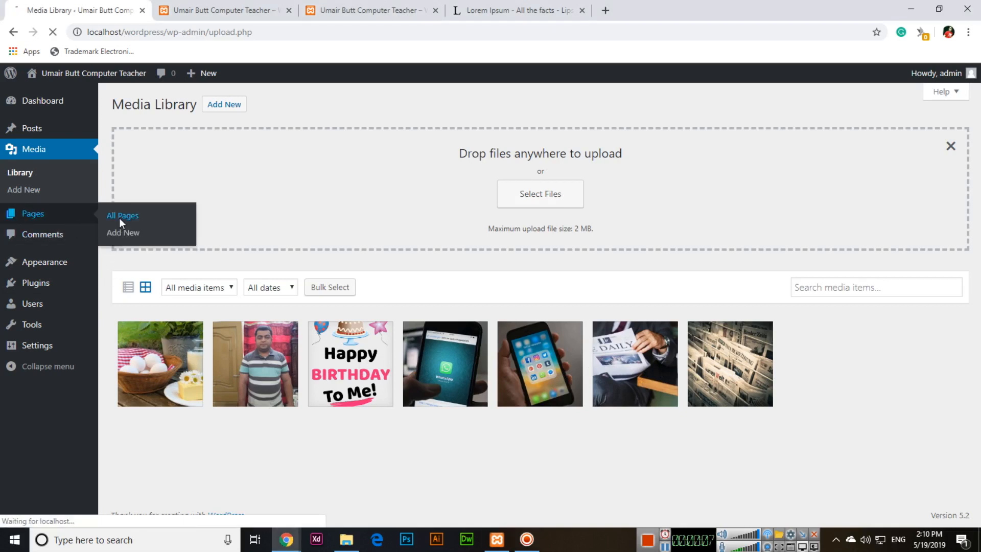
Show the empty All Pages list, then review the live site's front page with its existing posts.
left_click(123, 216)
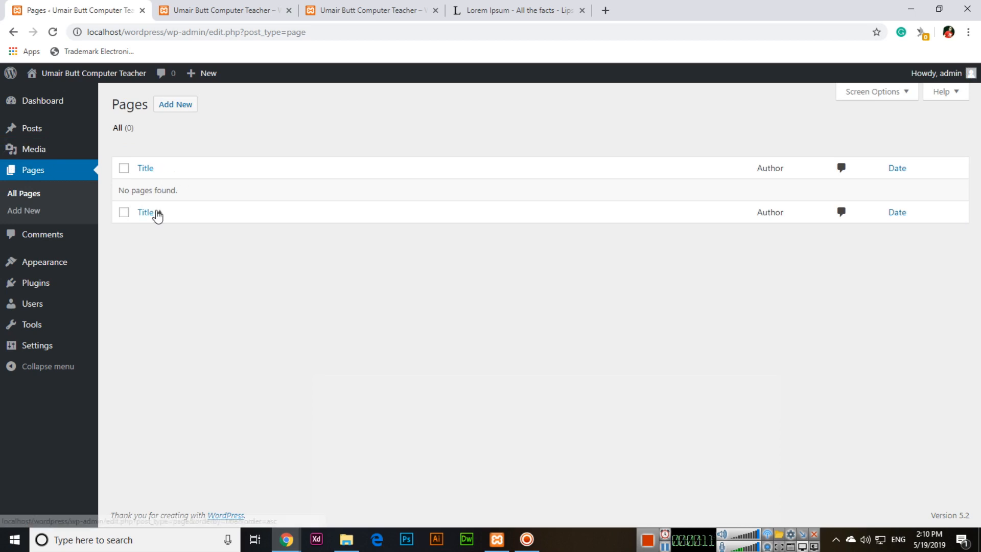
left_click(222, 10)
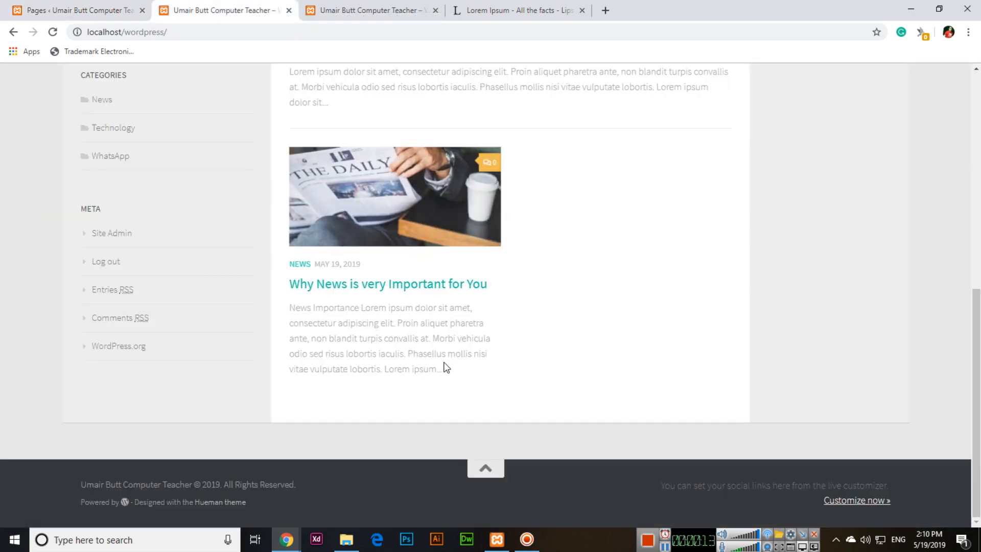
scroll("up", 3)
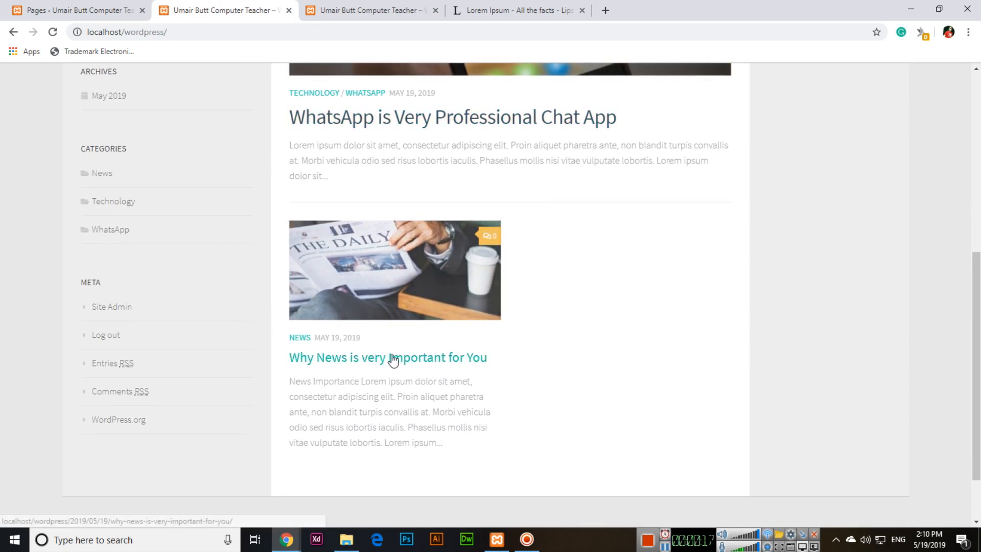
scroll("up", 3)
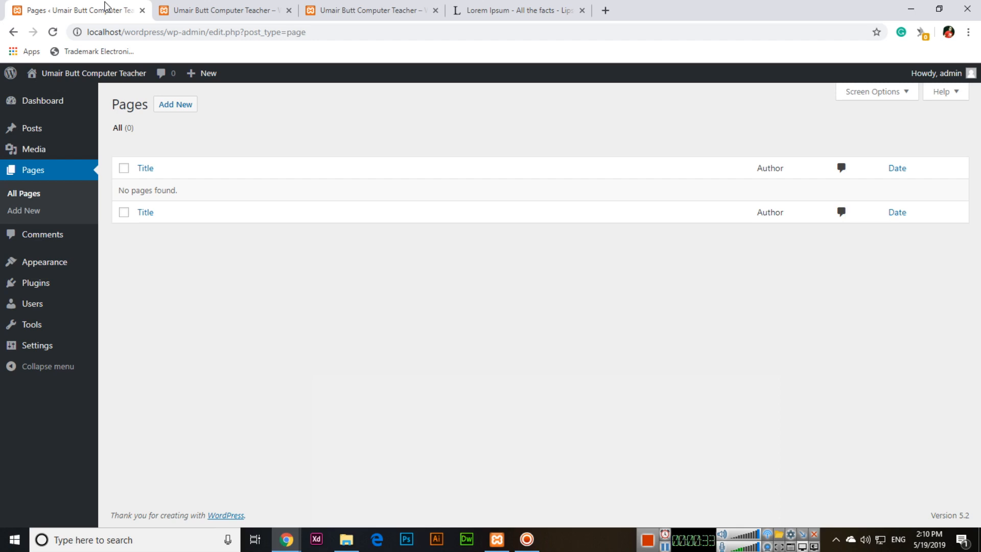
mouse_move(207, 131)
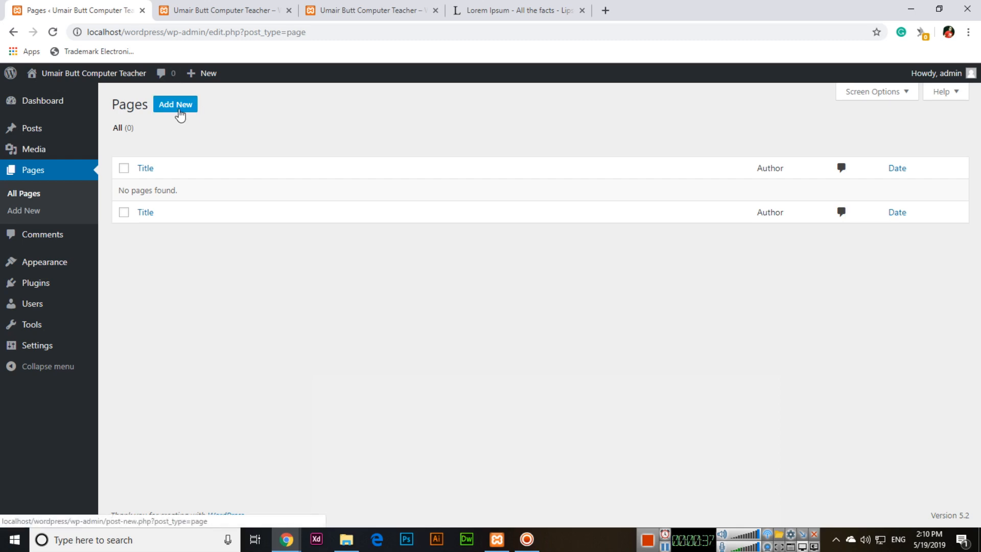
Create a new page and enter 'About Us' in the title field.
left_click(175, 104)
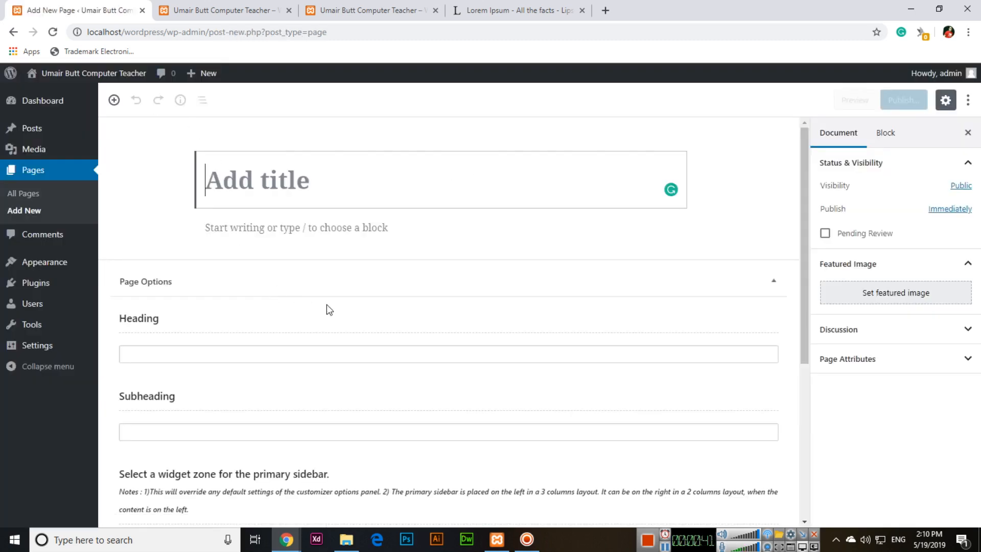
scroll("down", 3)
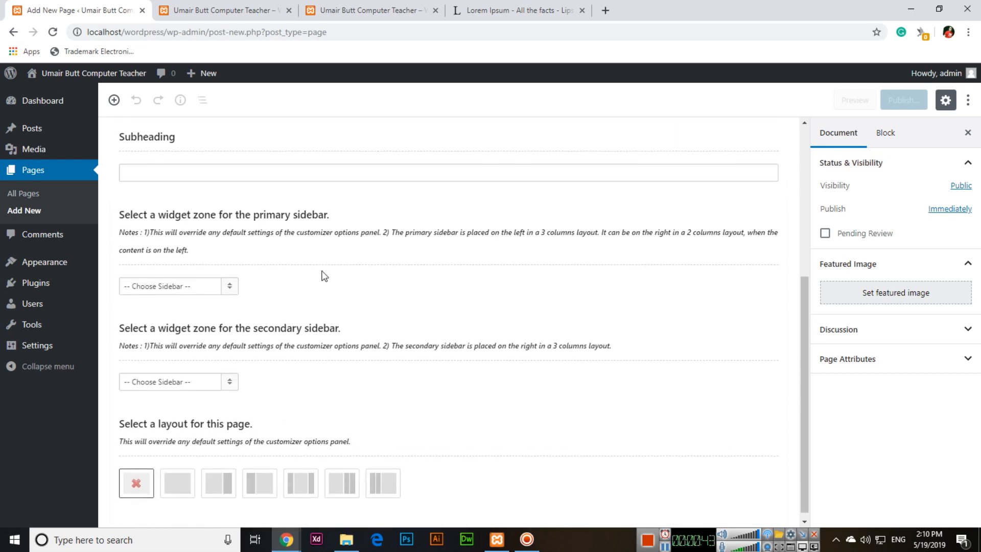
scroll("up", 3)
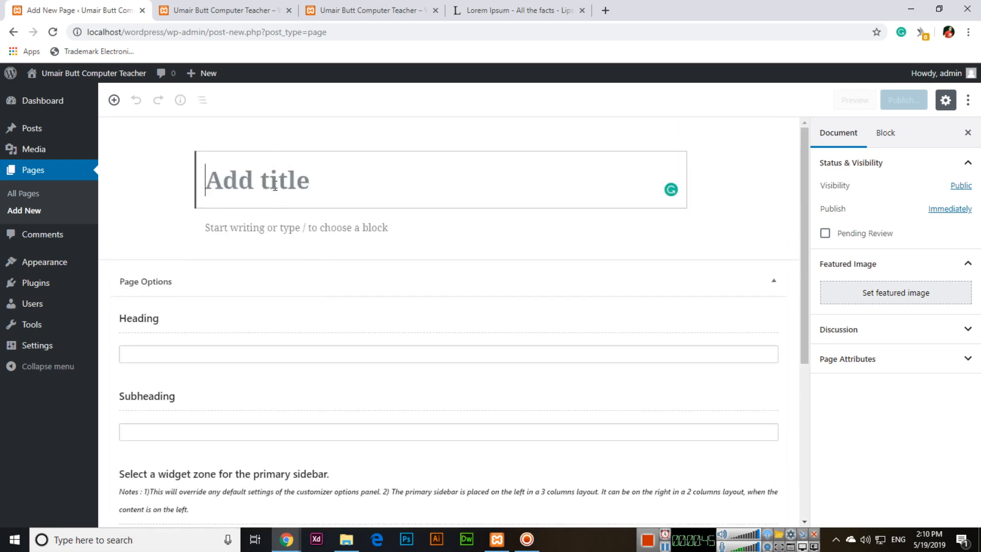
type("About U")
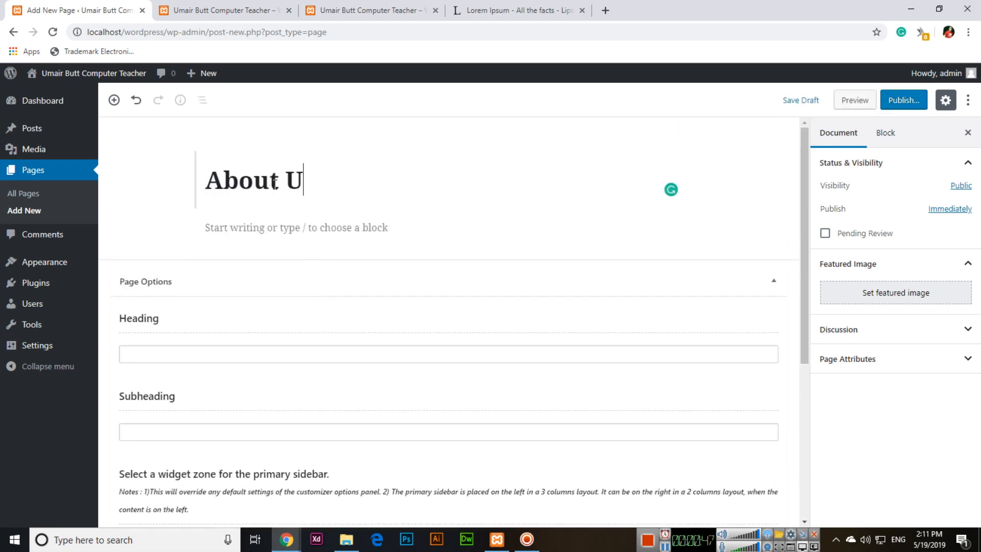
Finish the title and paste two Lorem Ipsum paragraphs from the generator site into the page body.
type("s")
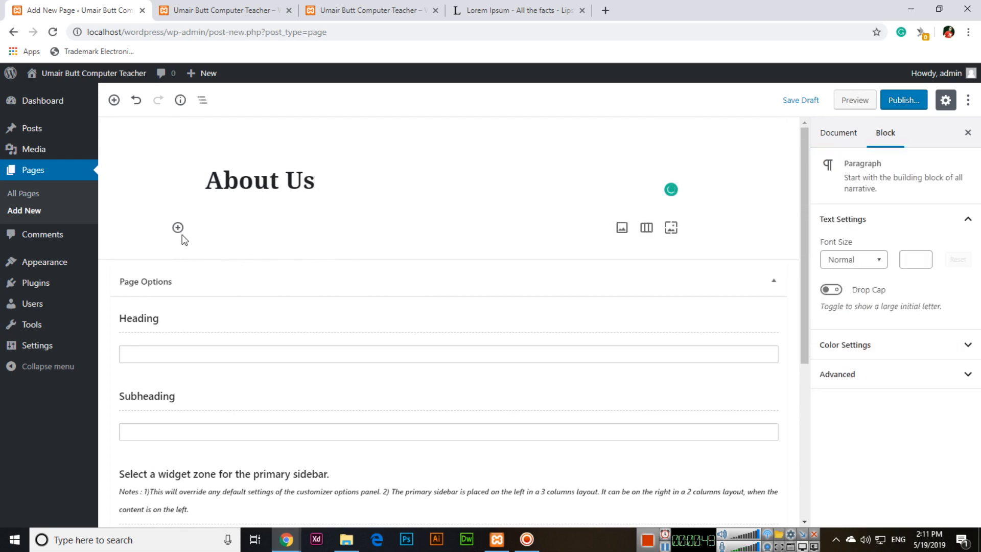
left_click(513, 10)
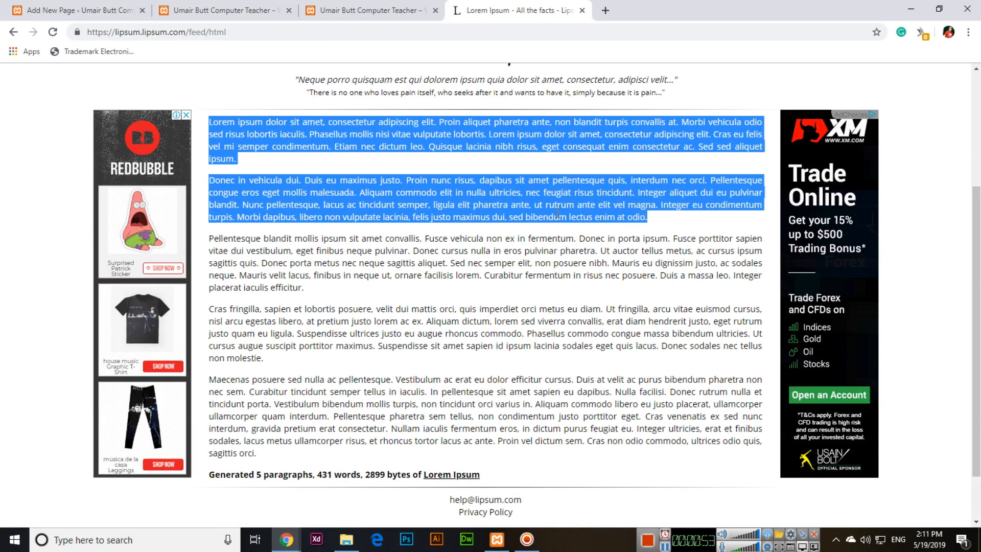
left_click(75, 10)
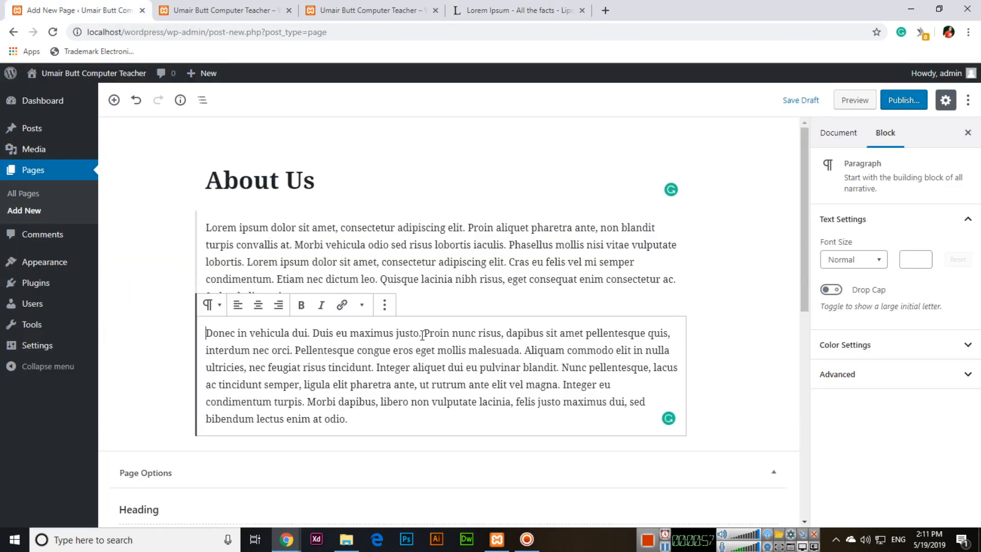
mouse_move(385, 304)
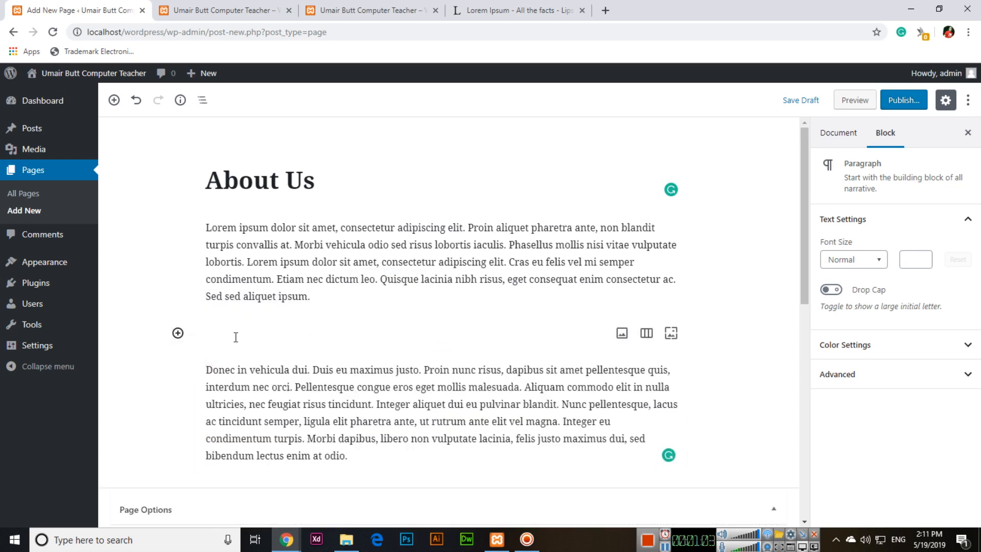
Insert a two-column block between the paragraphs with an Image block in the left column.
left_click(178, 333)
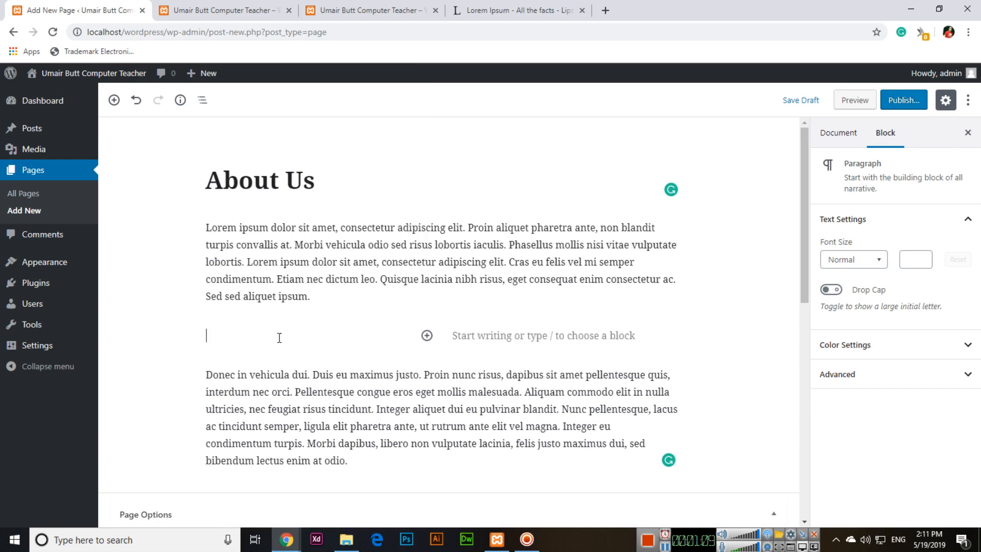
left_click(428, 335)
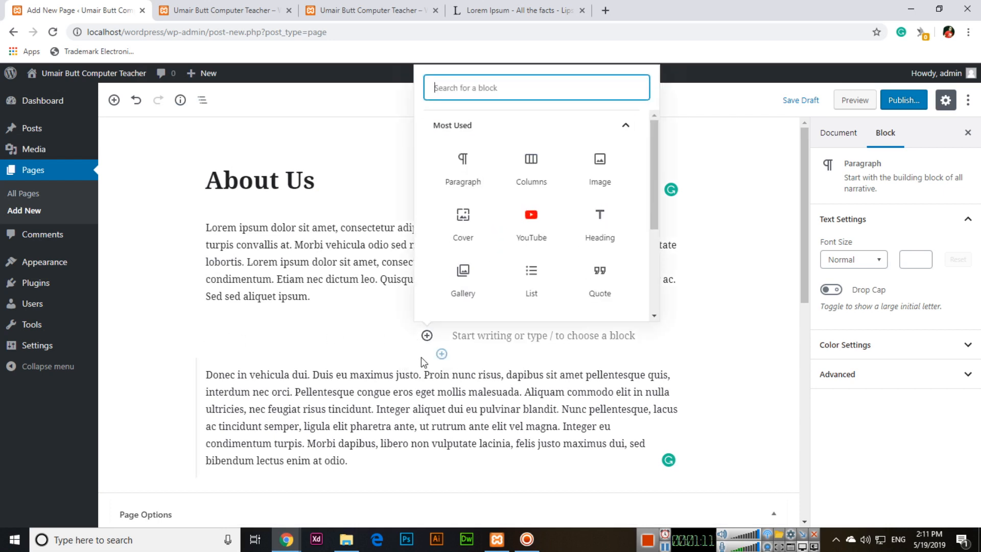
left_click(597, 165)
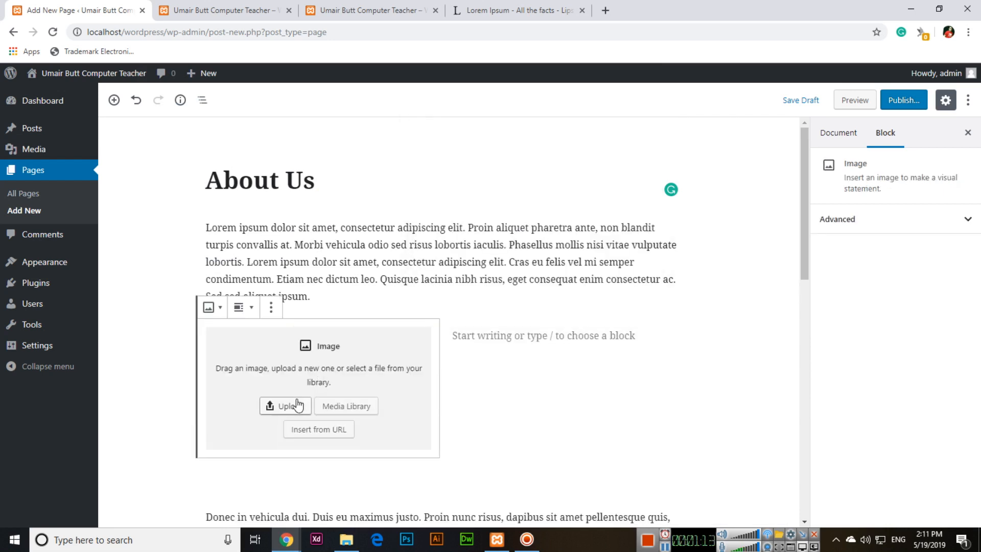
Fill the left column's image from the Media Library with the newspaper photo.
left_click(345, 405)
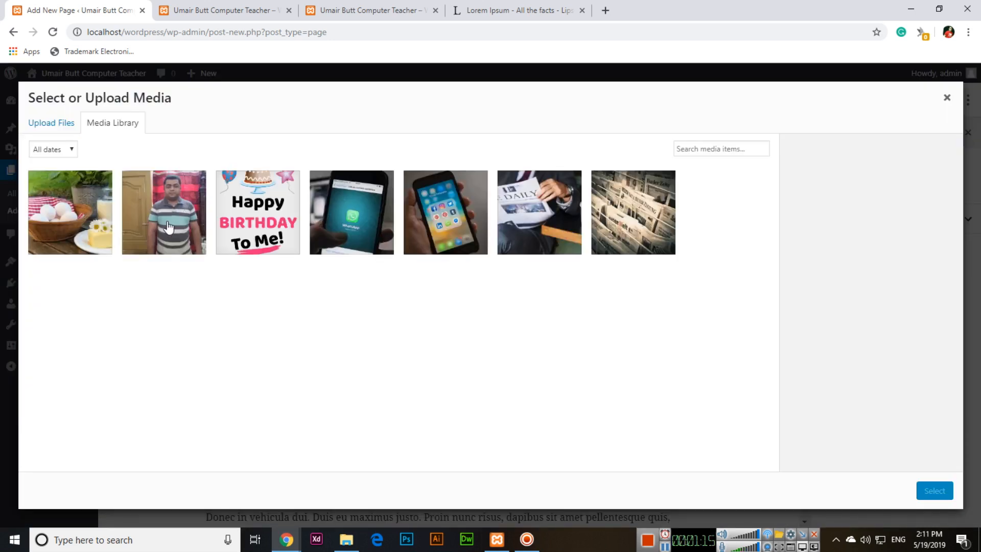
mouse_move(622, 226)
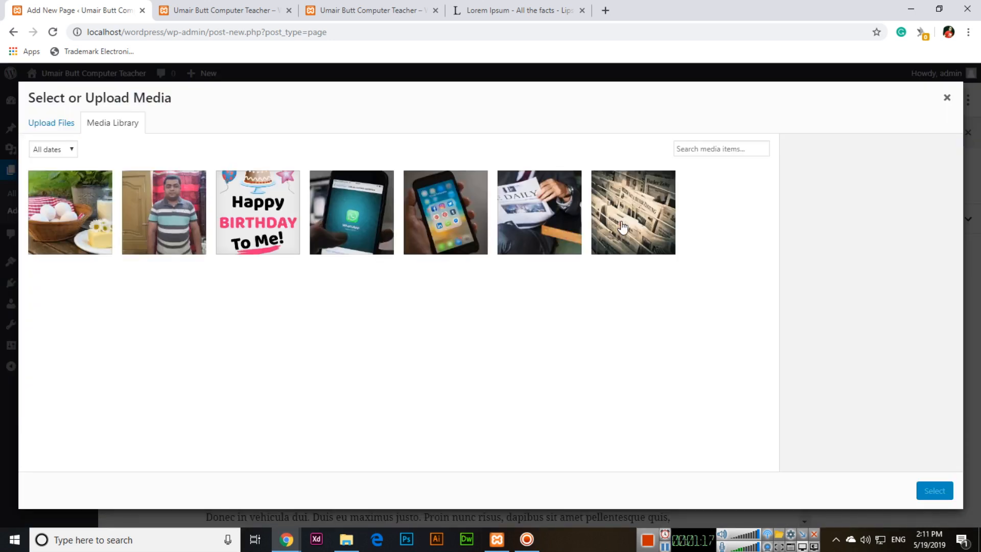
left_click(539, 211)
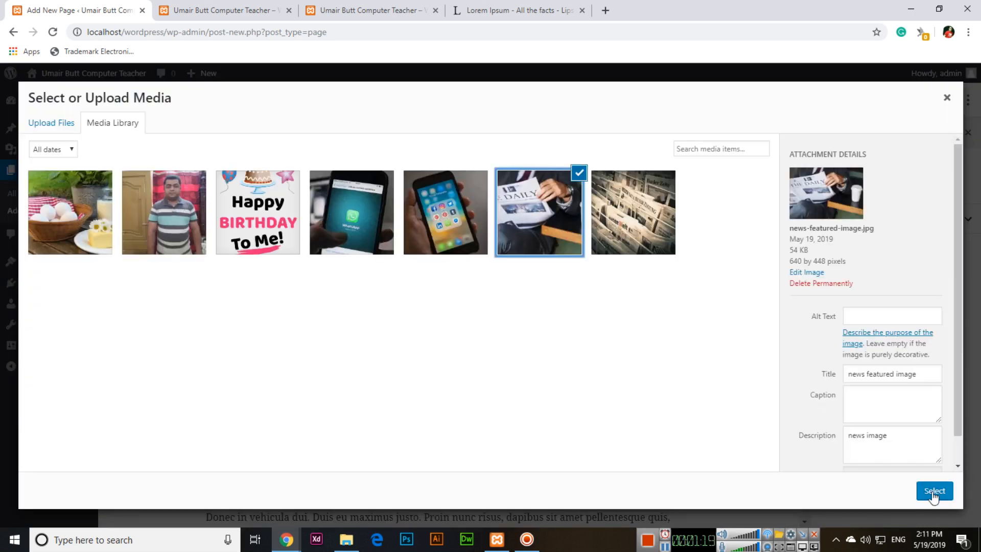
left_click(934, 490)
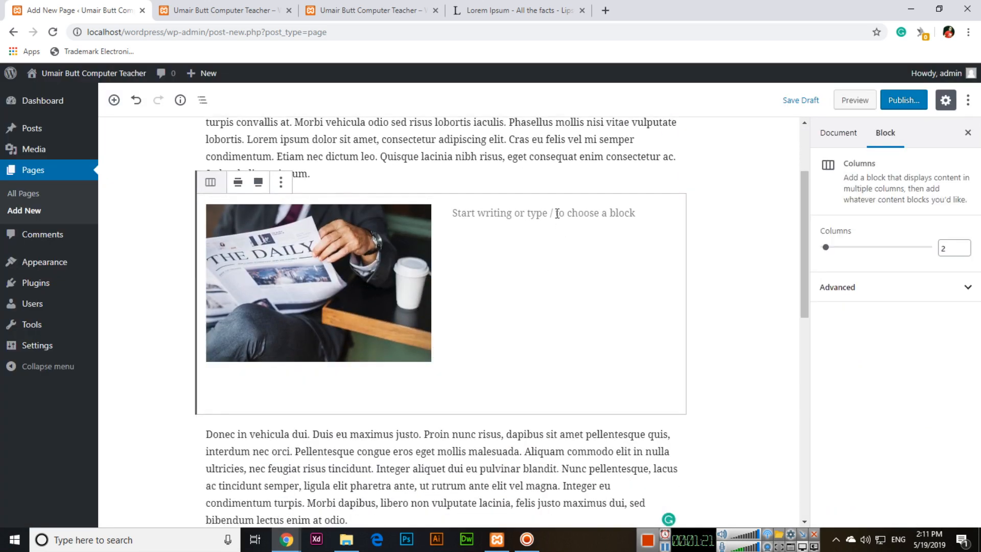
Embed the pasted YouTube video URL in the right column beside the newspaper photo.
left_click(672, 212)
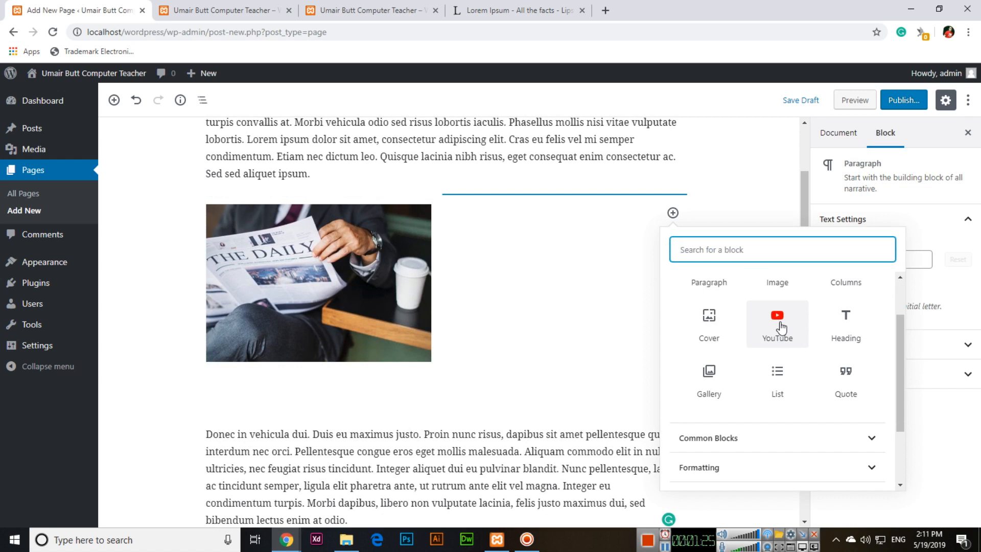
left_click(777, 319)
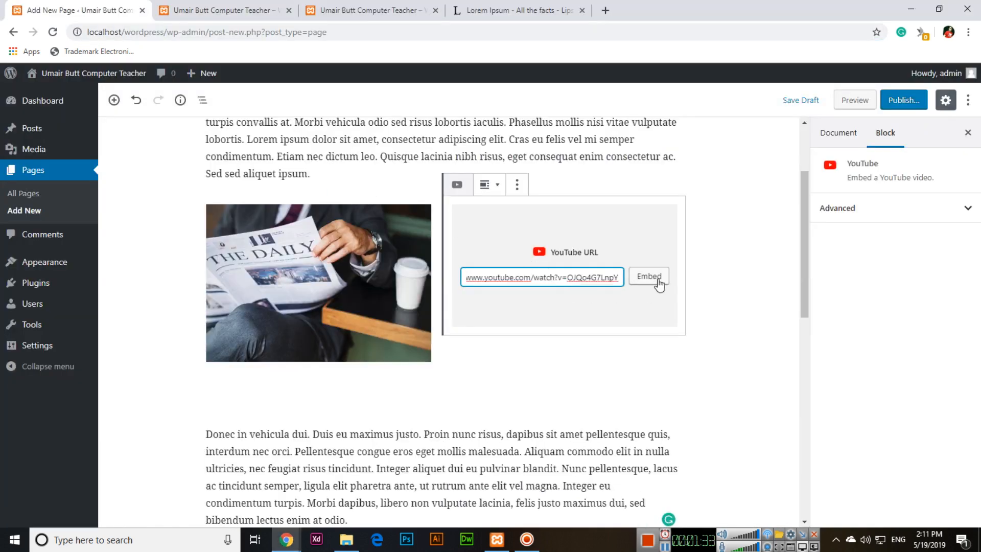
left_click(648, 277)
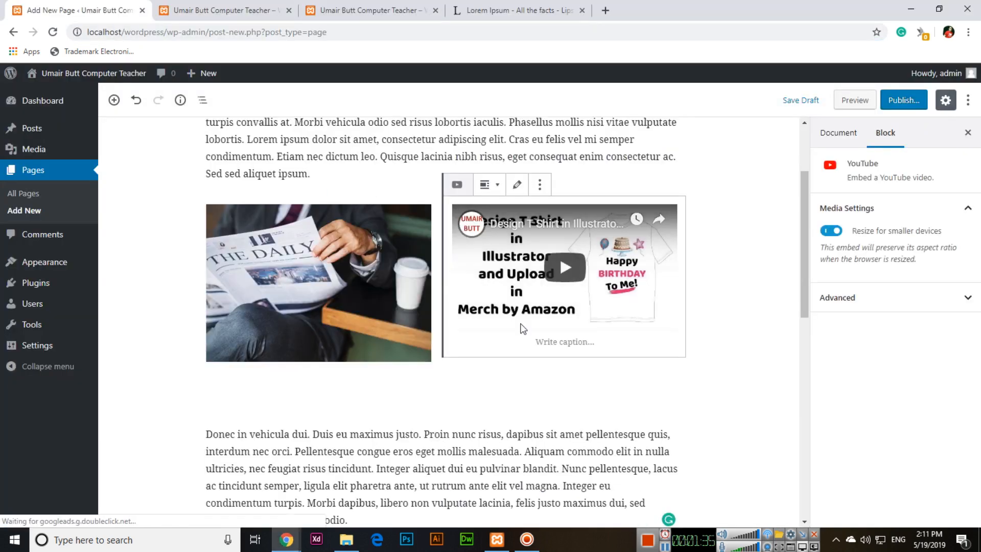
scroll("down", 3)
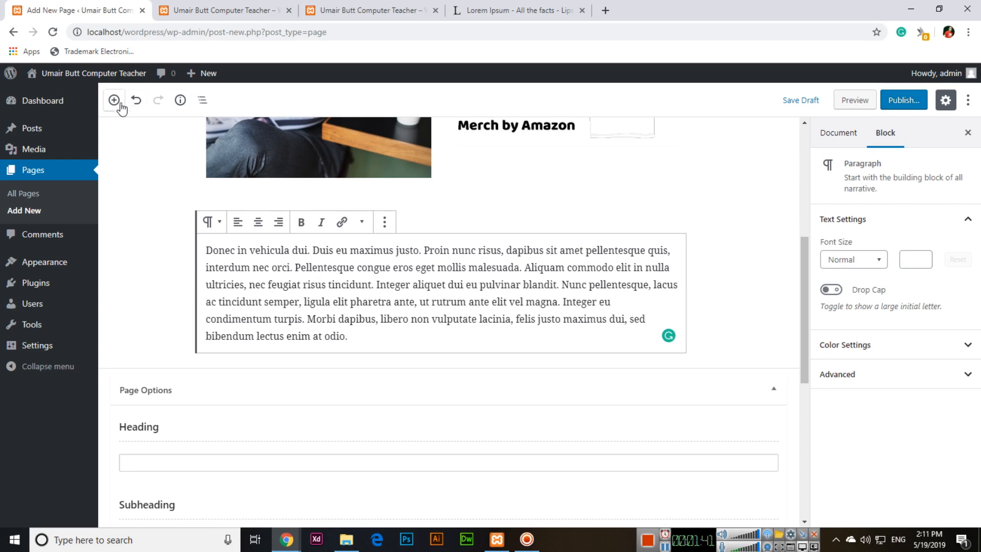
scroll("up", 3)
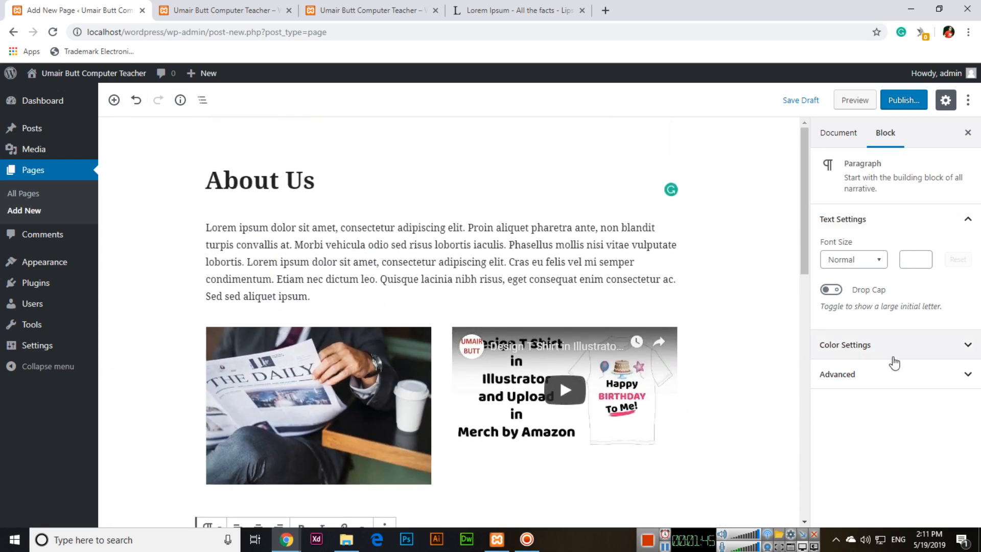
mouse_move(849, 350)
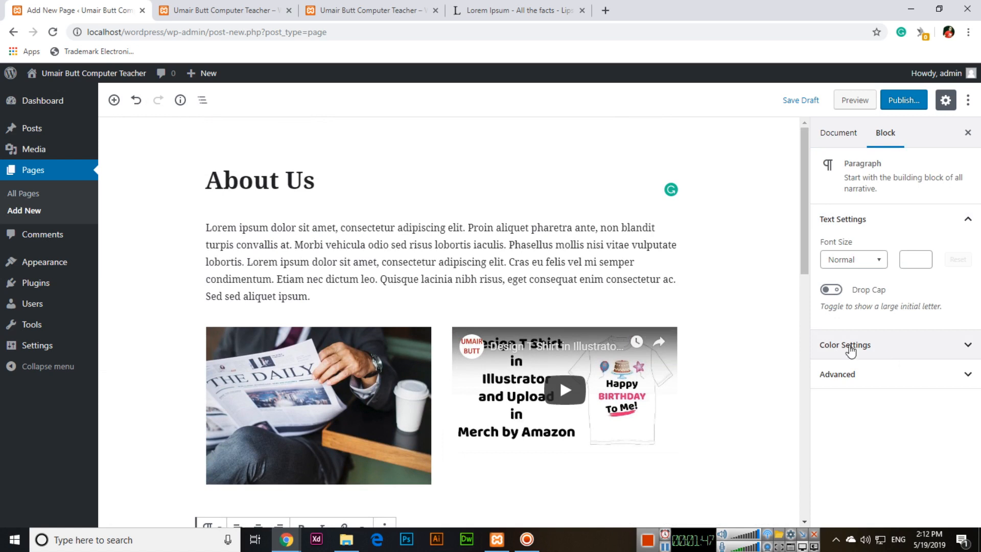
mouse_move(811, 353)
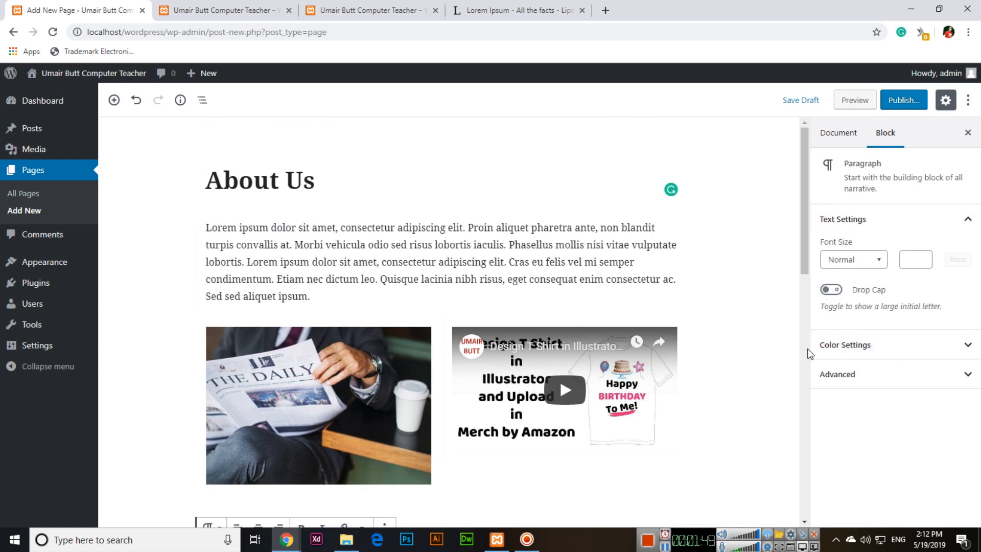
Review the paragraph block's Advanced, Color and Font Size settings, keeping Normal size.
left_click(895, 374)
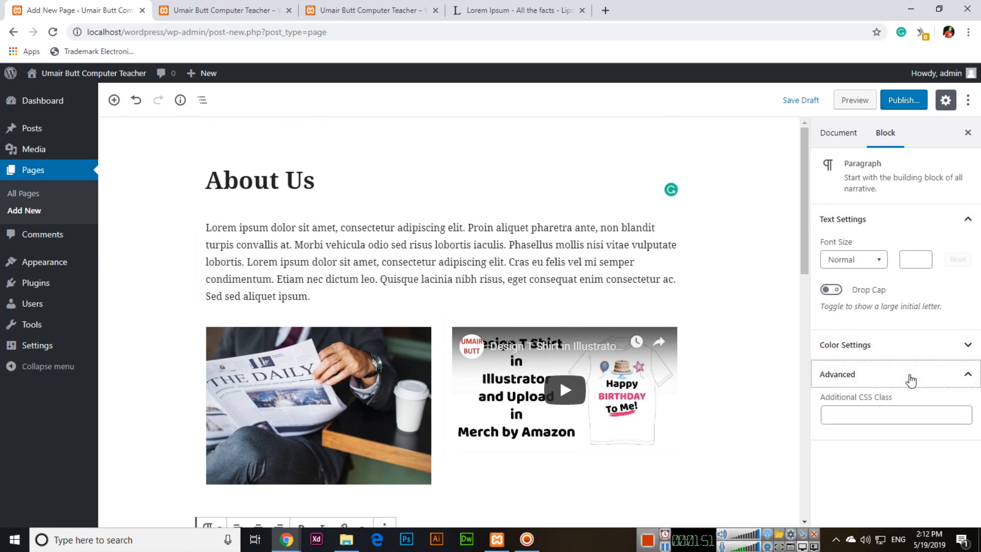
left_click(845, 344)
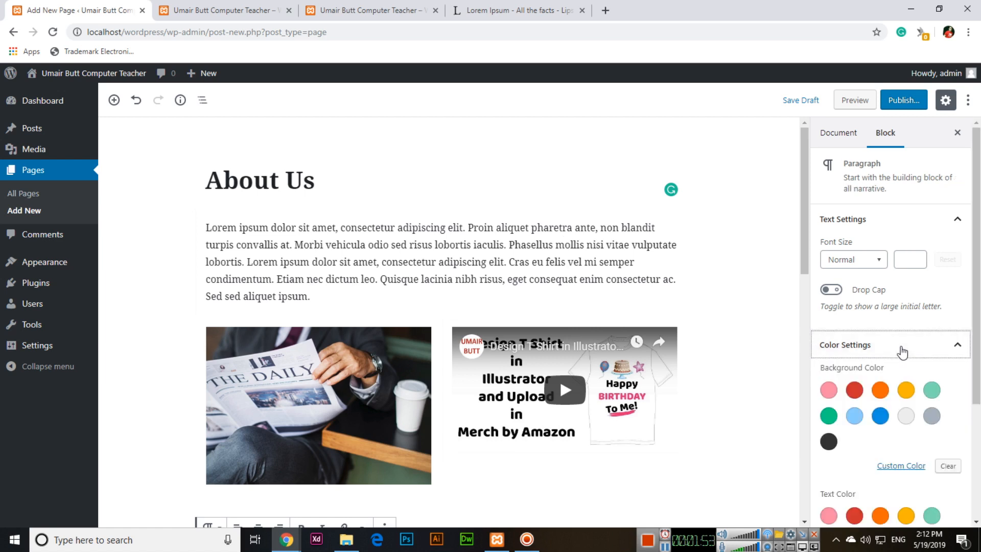
scroll("down", 3)
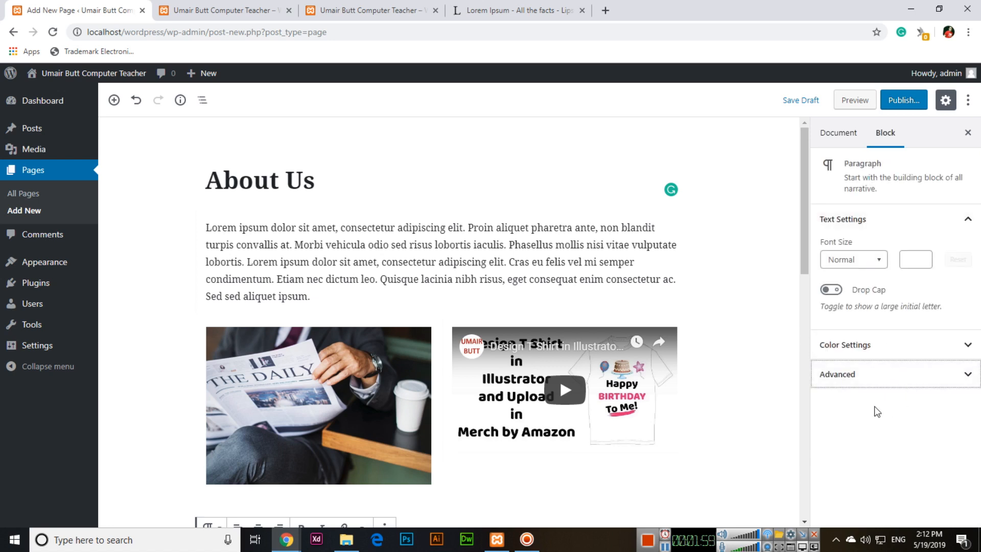
mouse_move(871, 258)
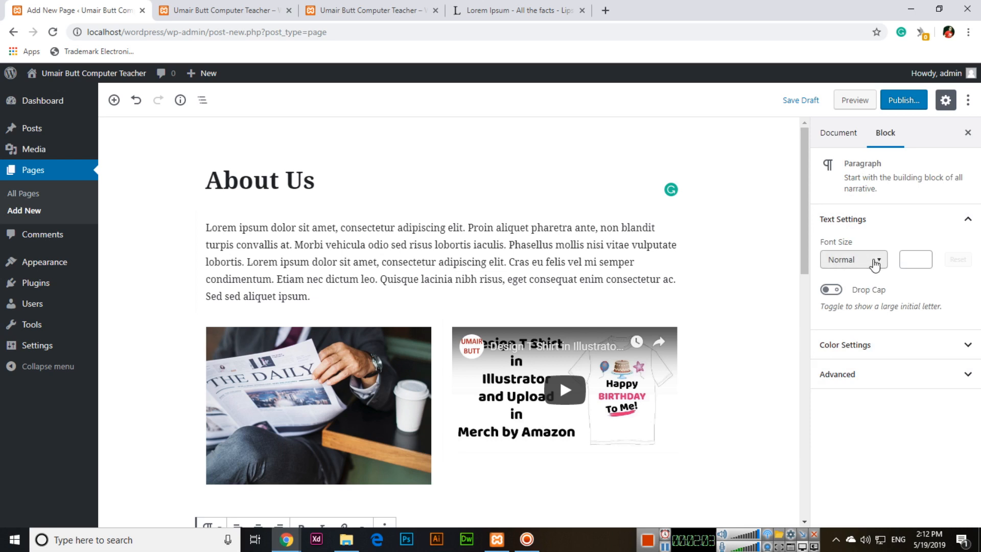
left_click(851, 259)
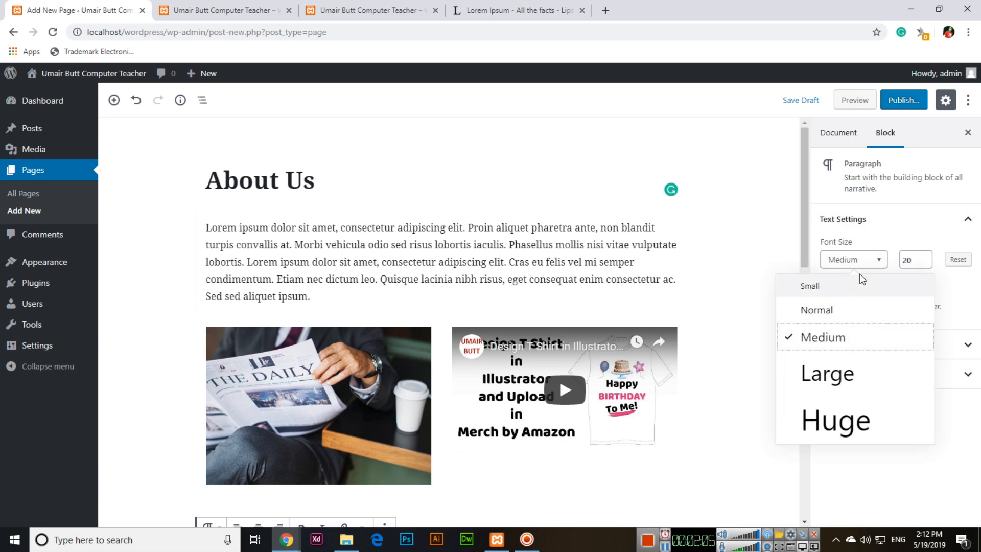
mouse_move(841, 324)
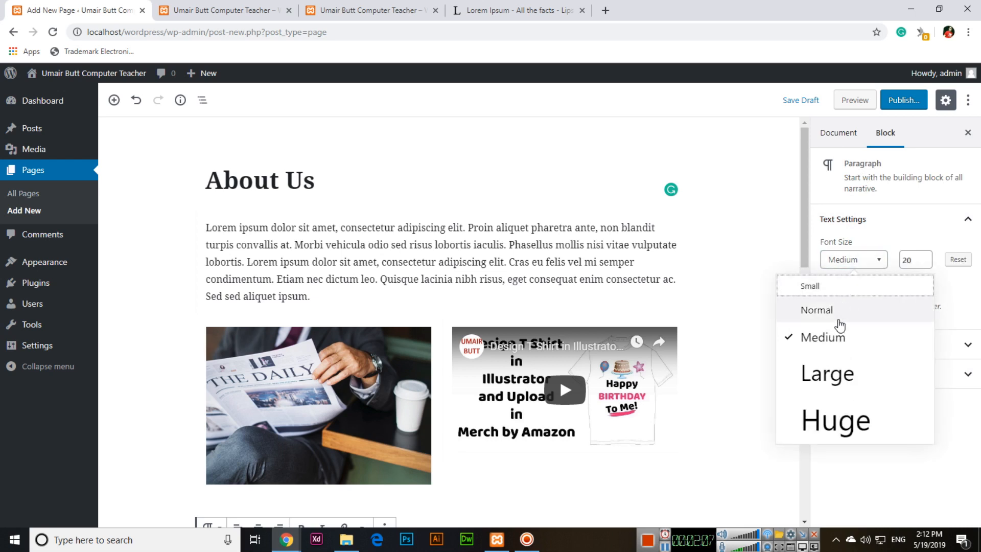
left_click(816, 310)
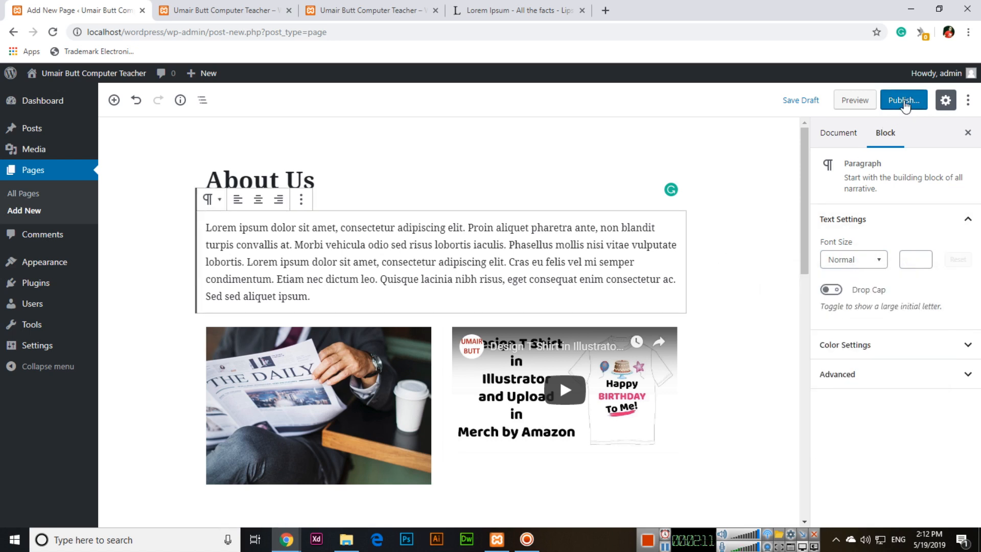
Publish the About Us page and view it at its live address.
left_click(902, 101)
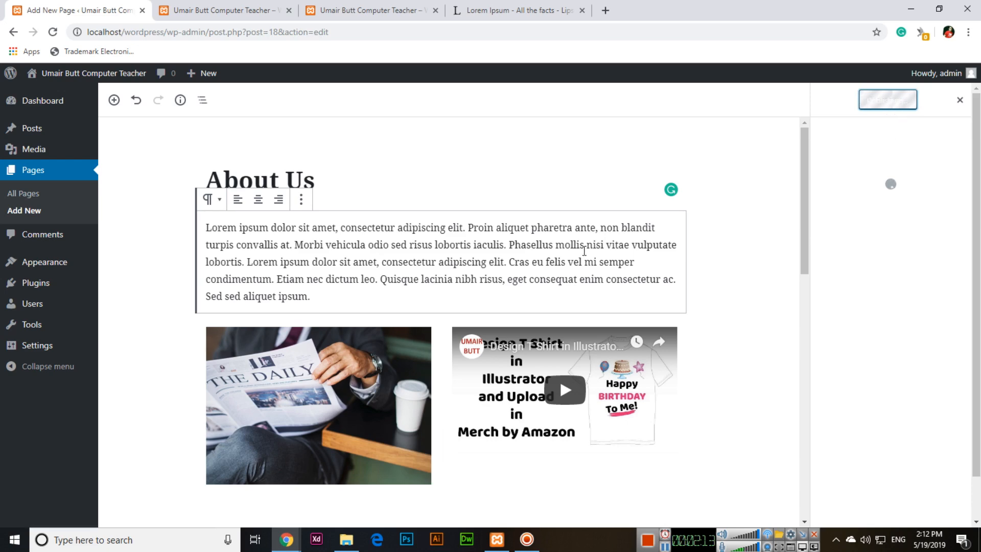
left_click(887, 99)
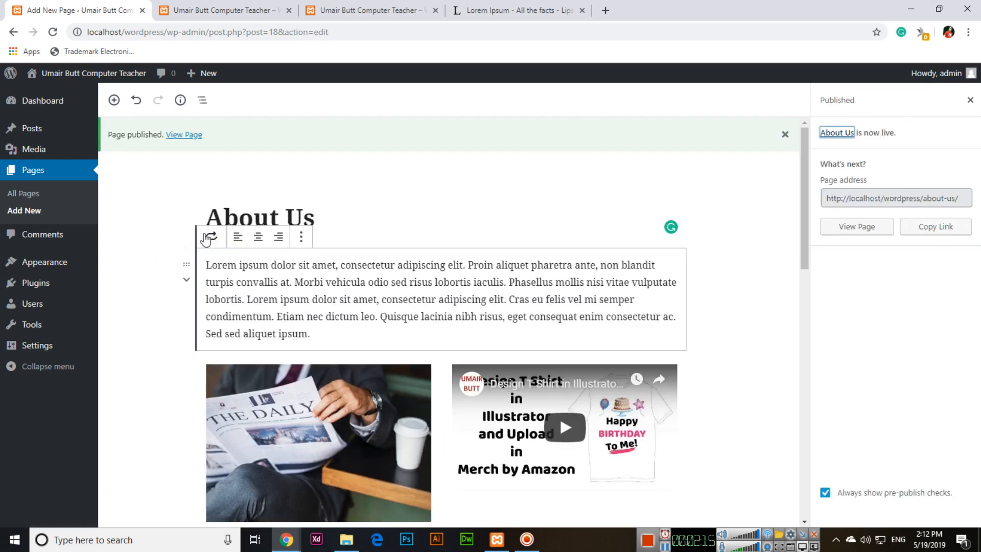
left_click(184, 135)
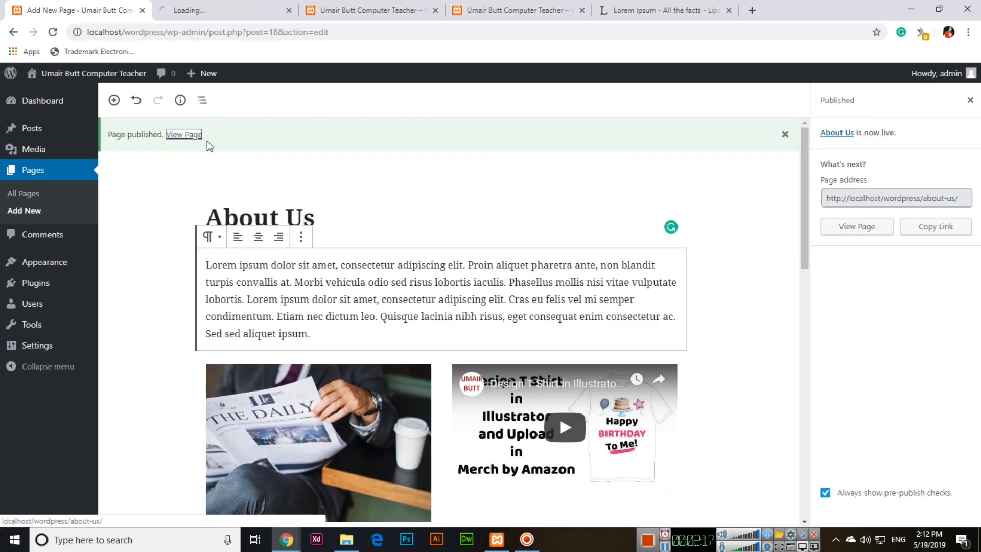
Scroll through the live About Us page with its header, paragraphs, photo, video and sidebar.
left_click(184, 135)
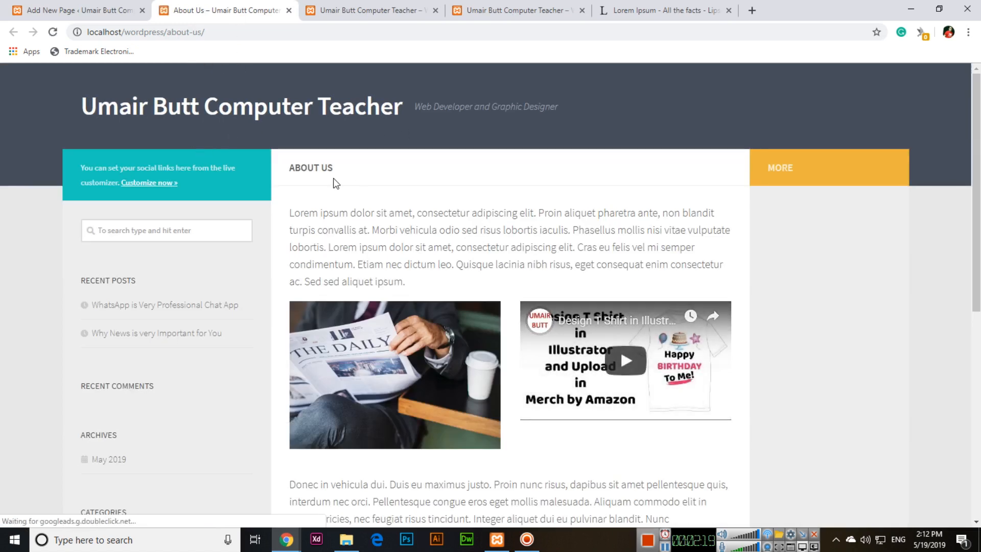
scroll("down", 3)
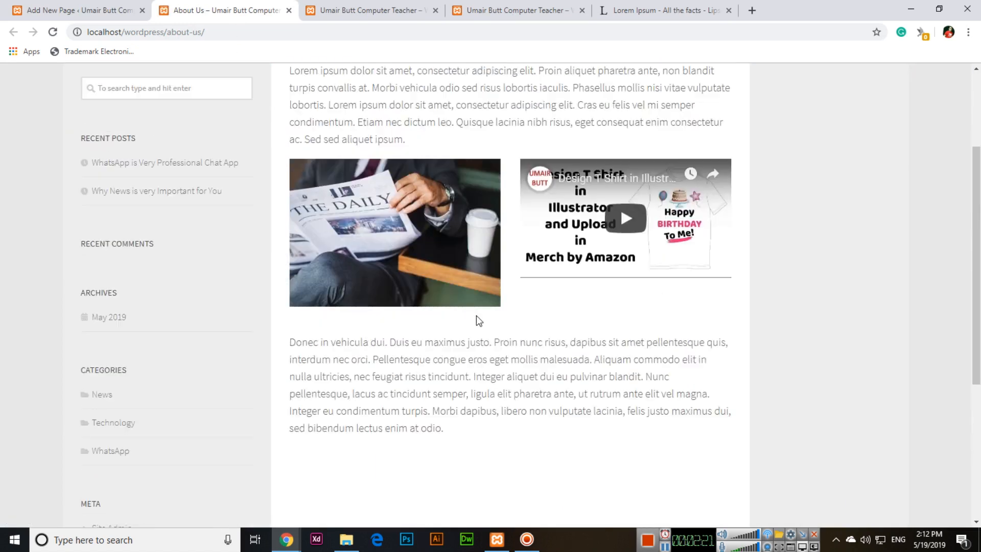
scroll("up", 3)
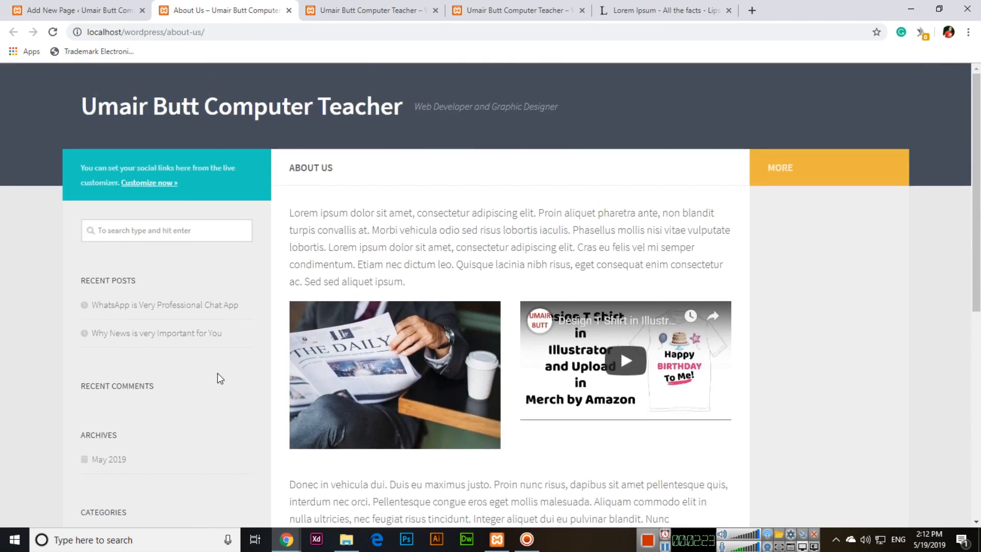
scroll("down", 3)
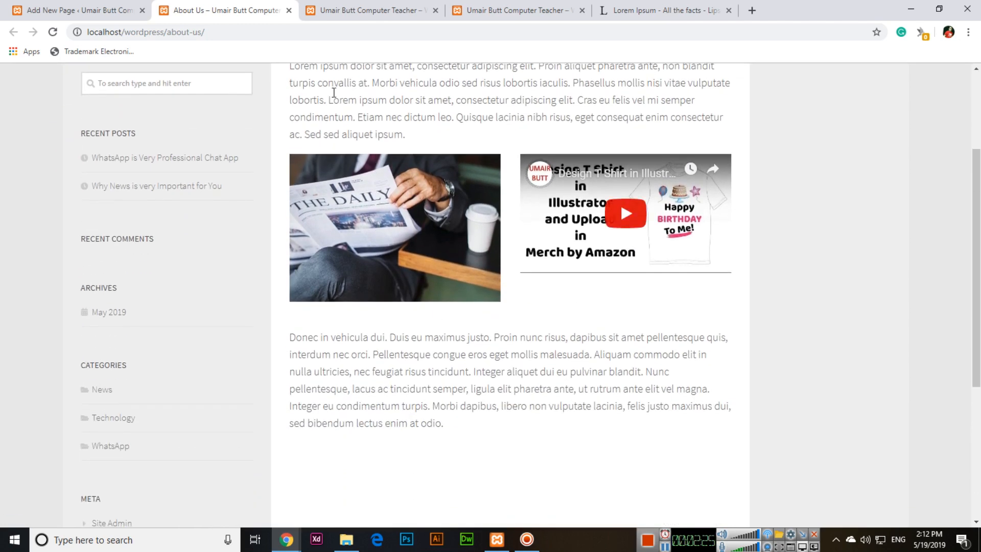
scroll("up", 3)
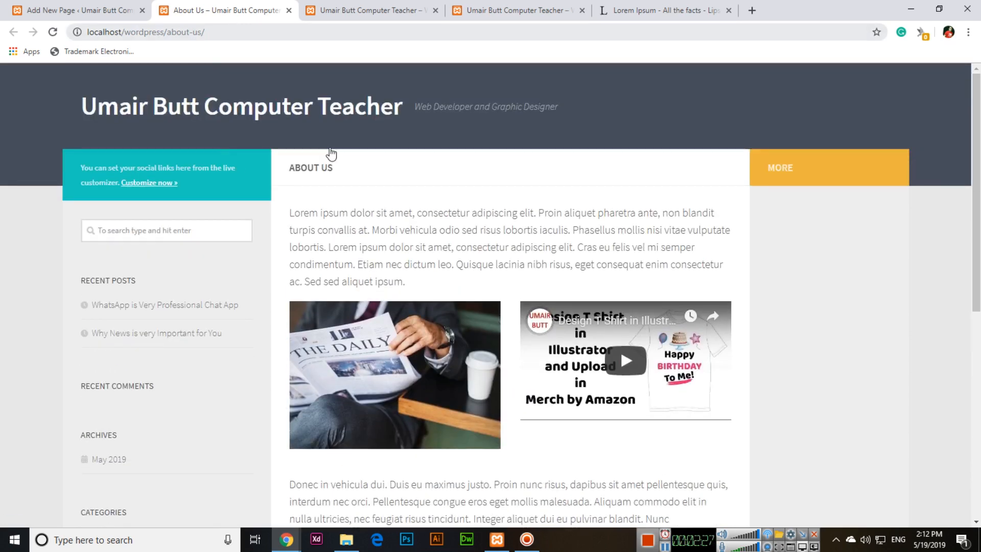
mouse_move(463, 308)
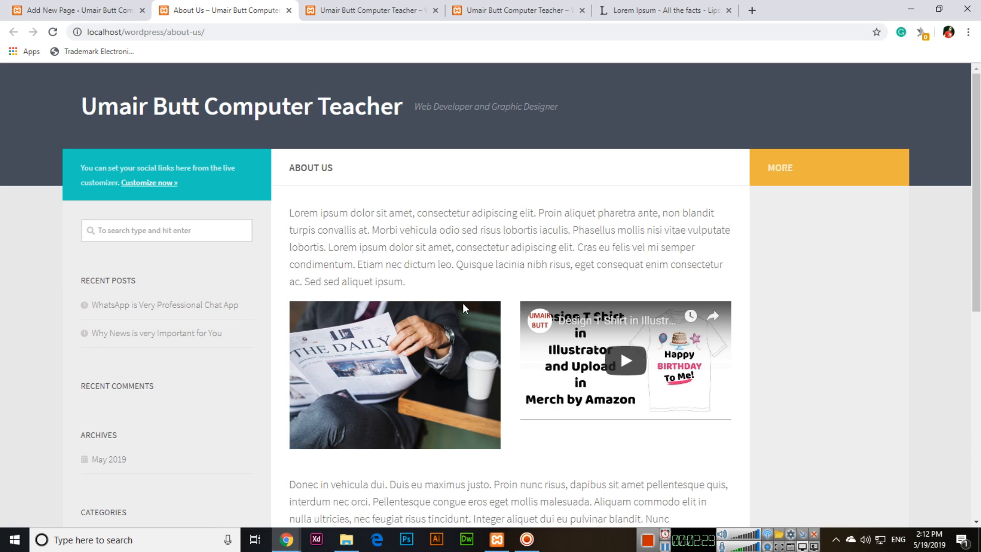
mouse_move(305, 214)
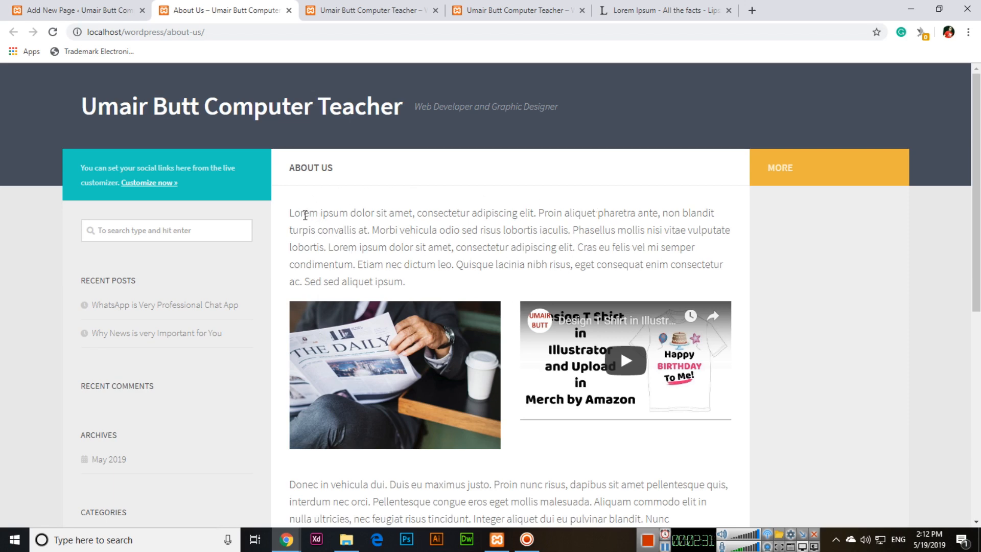
scroll("down", 3)
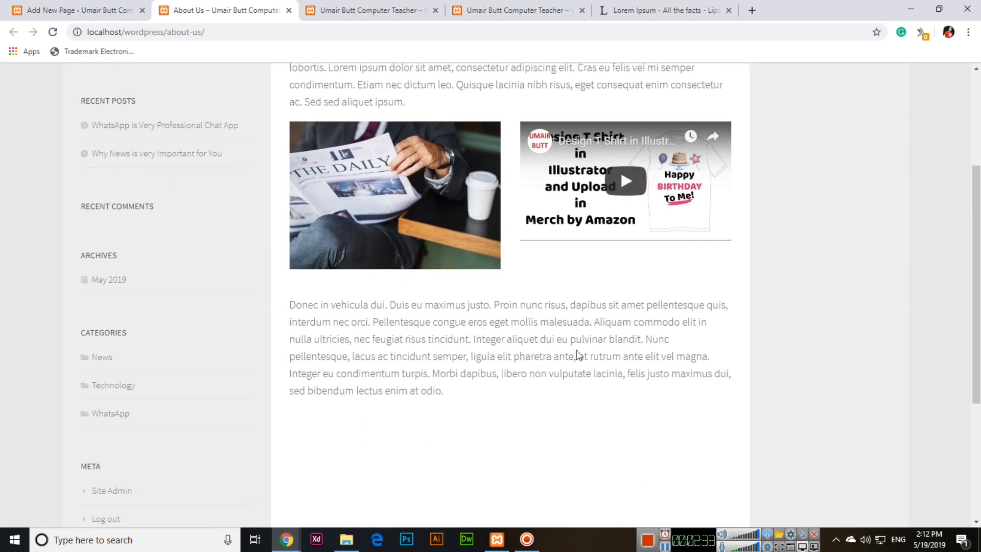
scroll("up", 3)
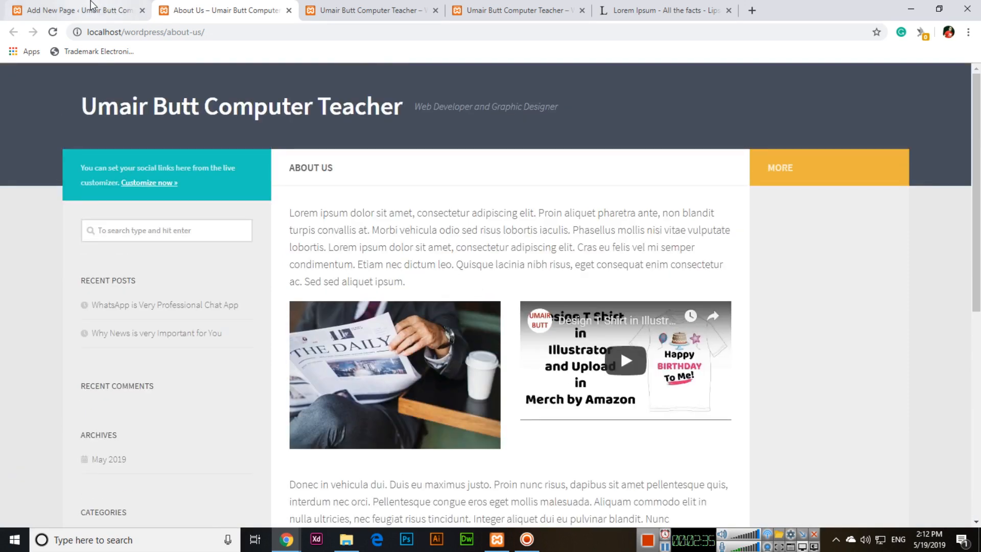
List All Pages showing About Us published by admin, with a brief look at the two existing posts.
left_click(74, 11)
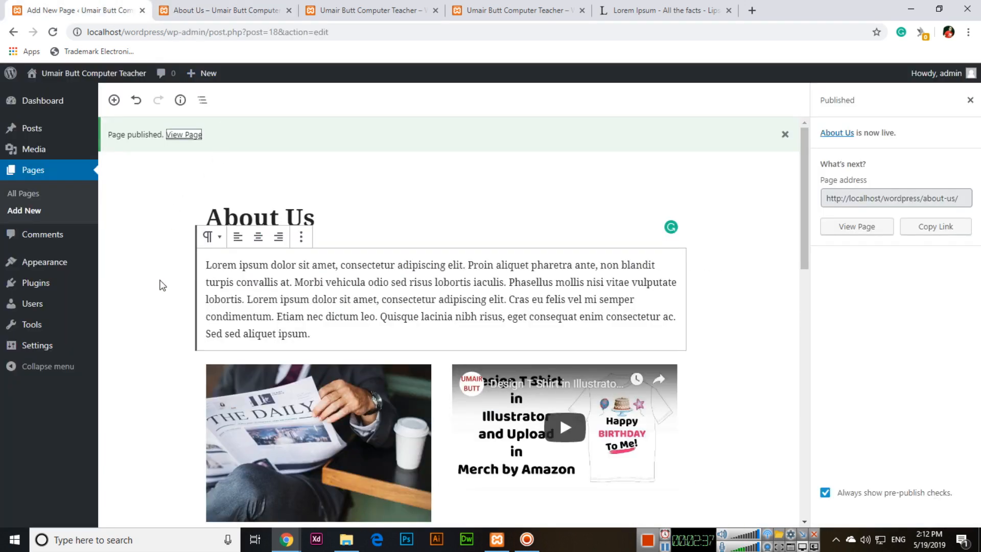
mouse_move(24, 193)
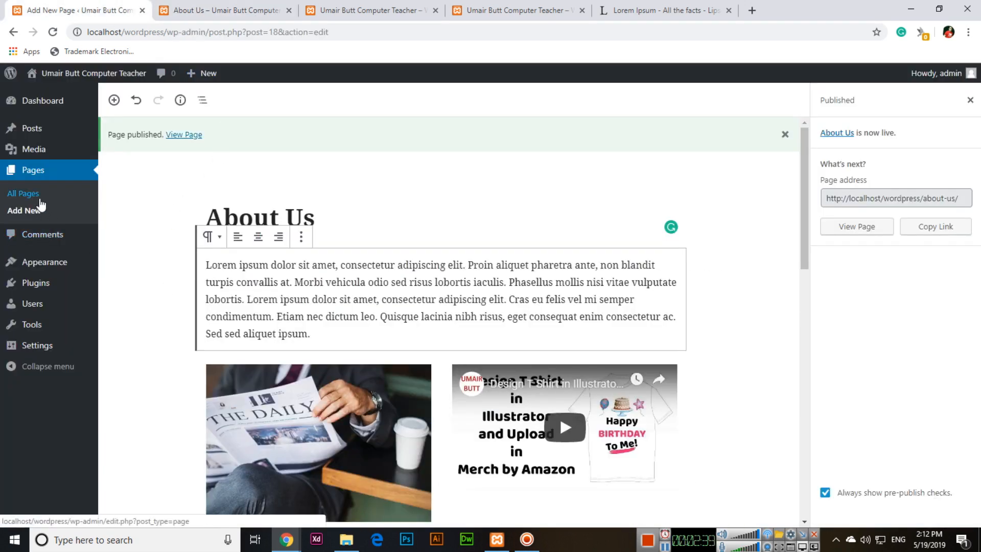
left_click(24, 193)
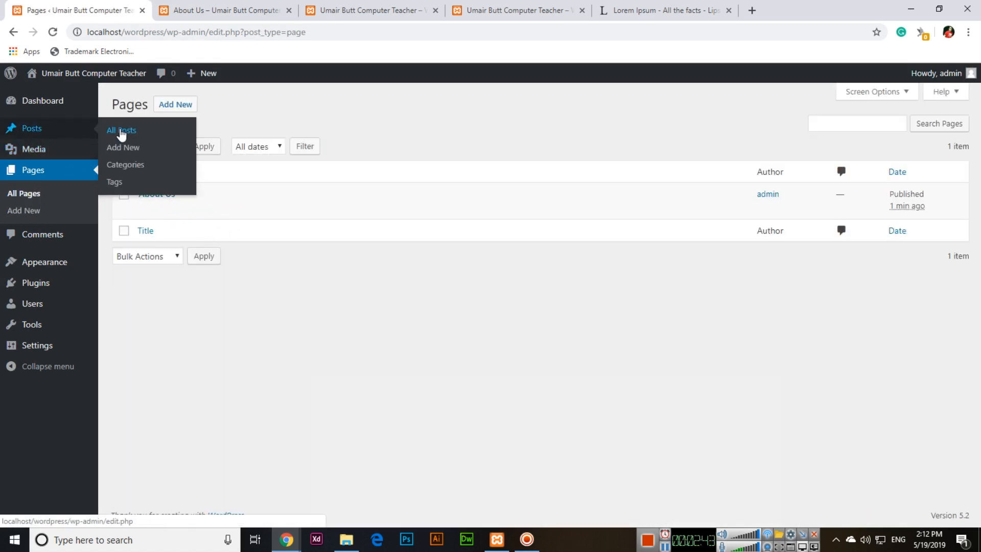
left_click(120, 129)
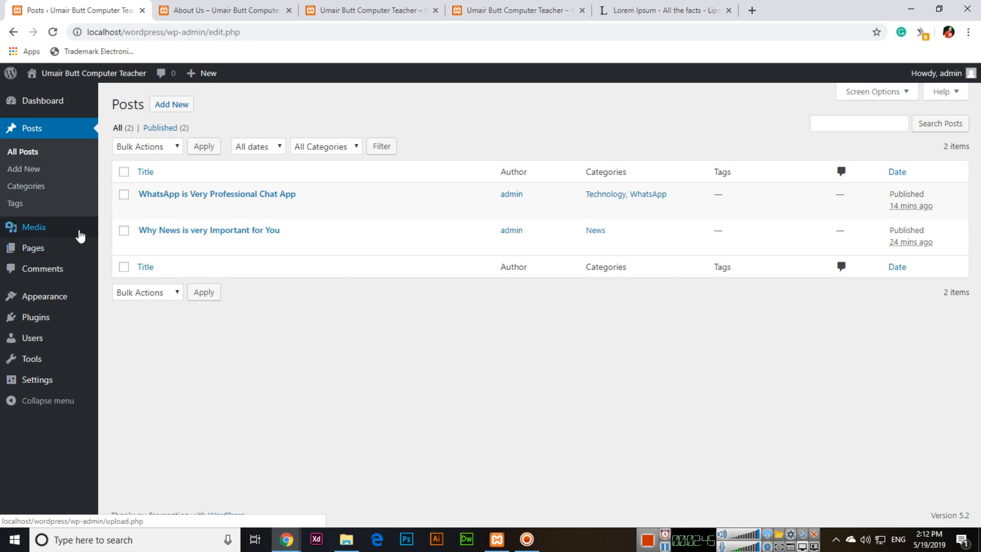
left_click(33, 247)
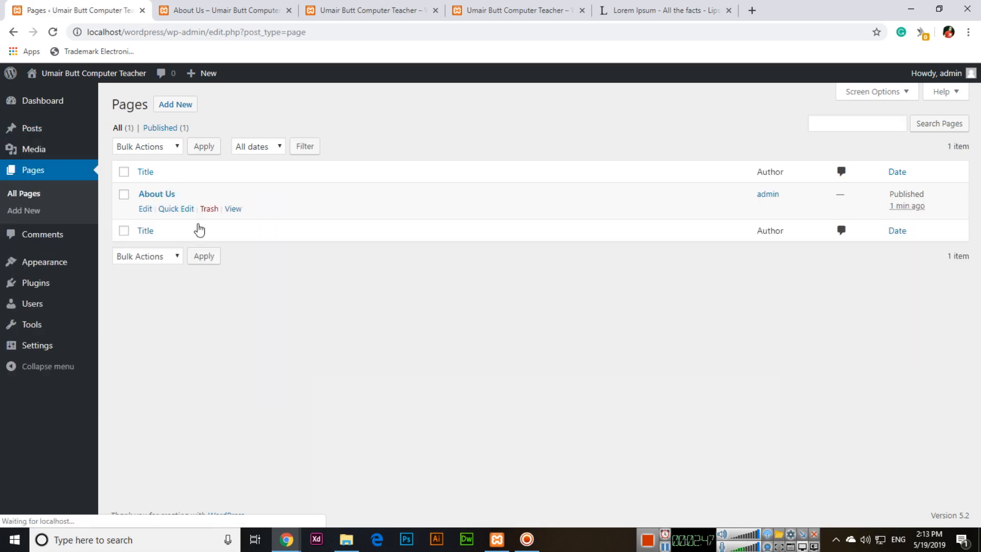
mouse_move(192, 204)
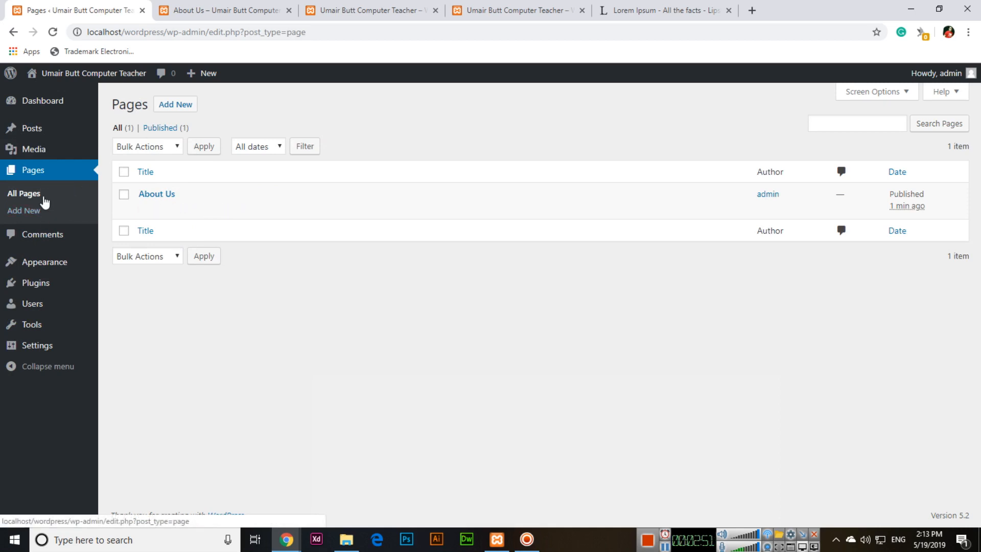
mouse_move(38, 204)
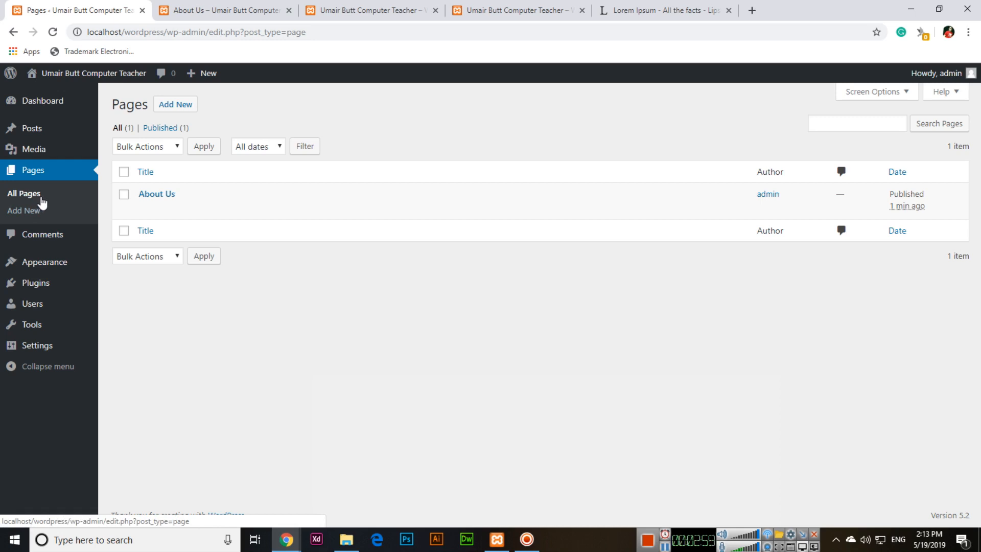
mouse_move(558, 366)
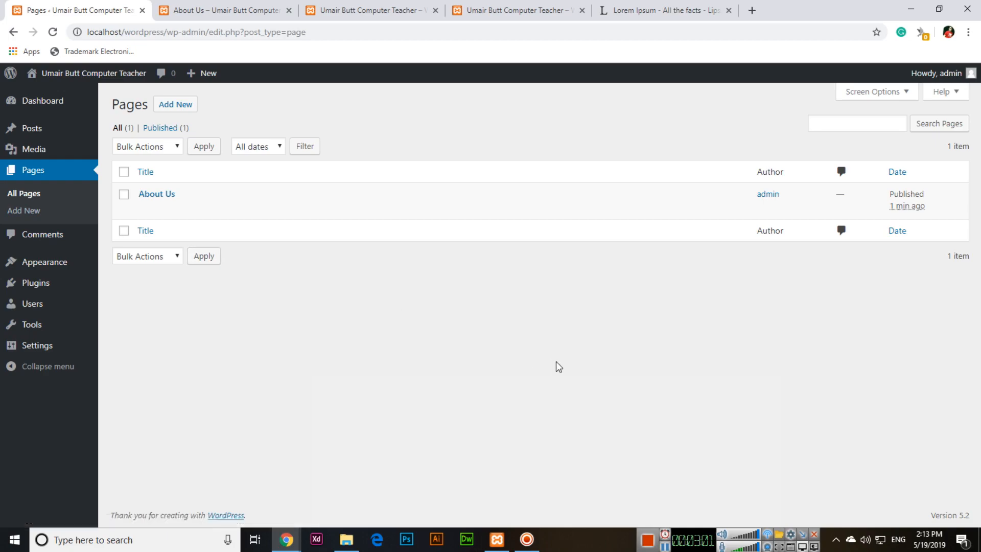